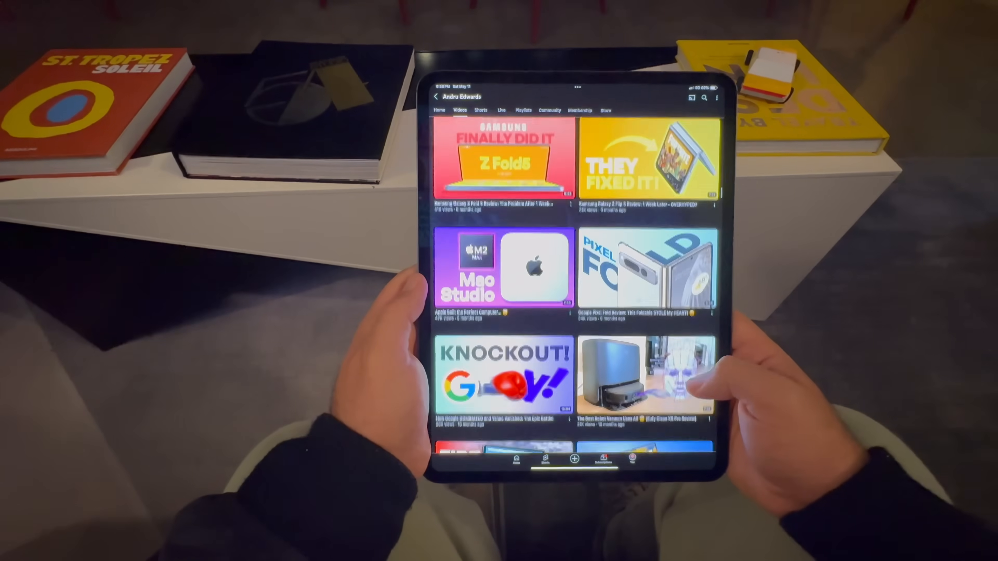
scroll("down", 3)
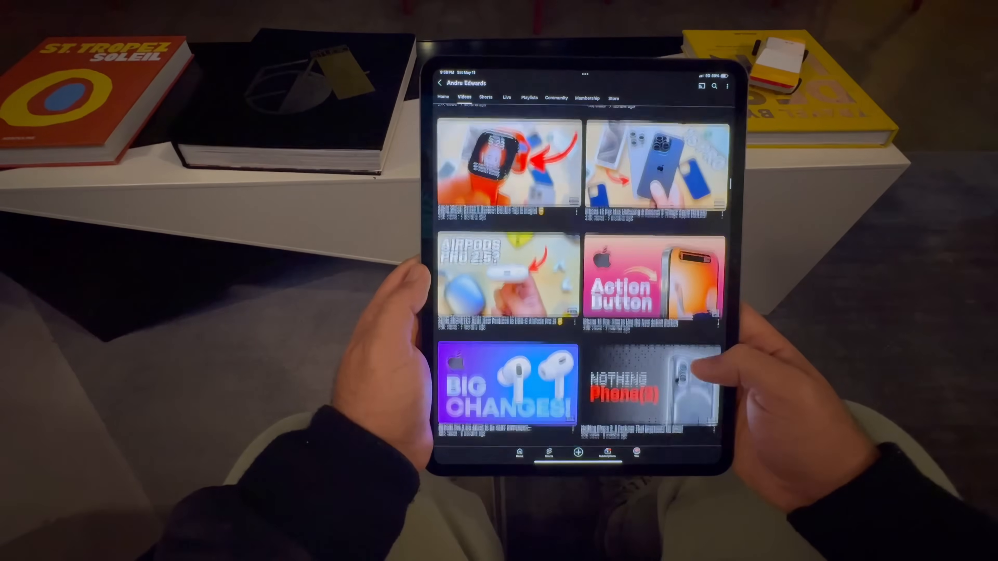